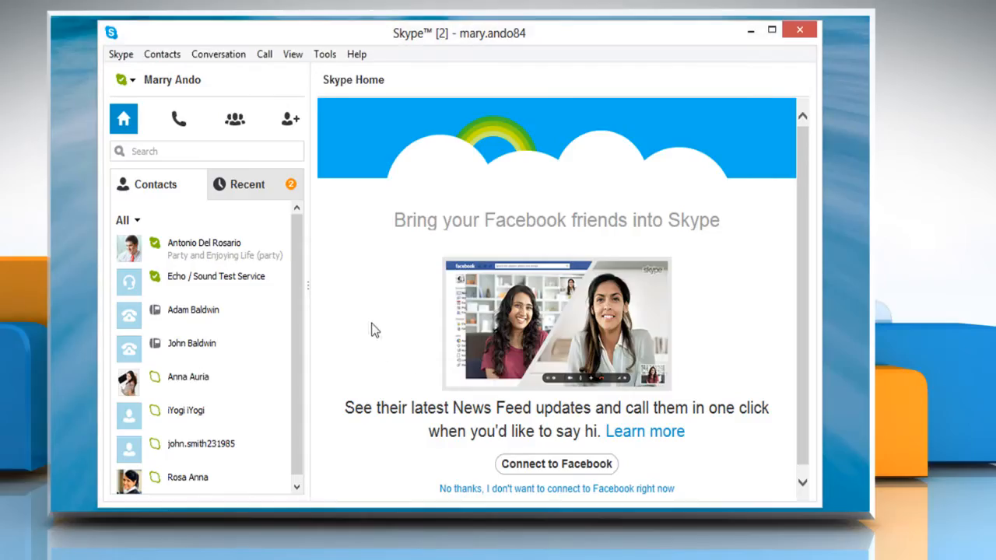
{"action": "mouse_move", "coordinate": [210, 247]}
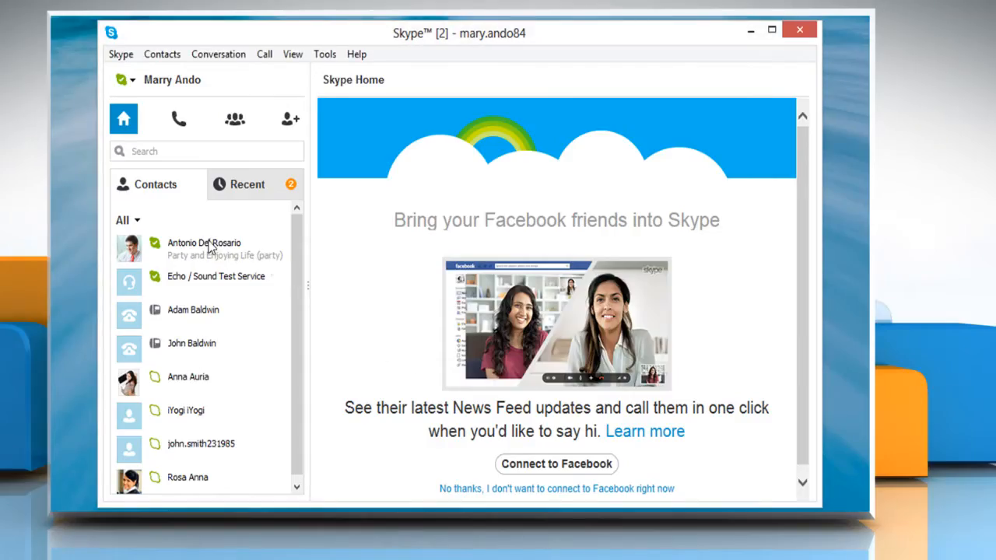
{"action": "left_click", "coordinate": [204, 249]}
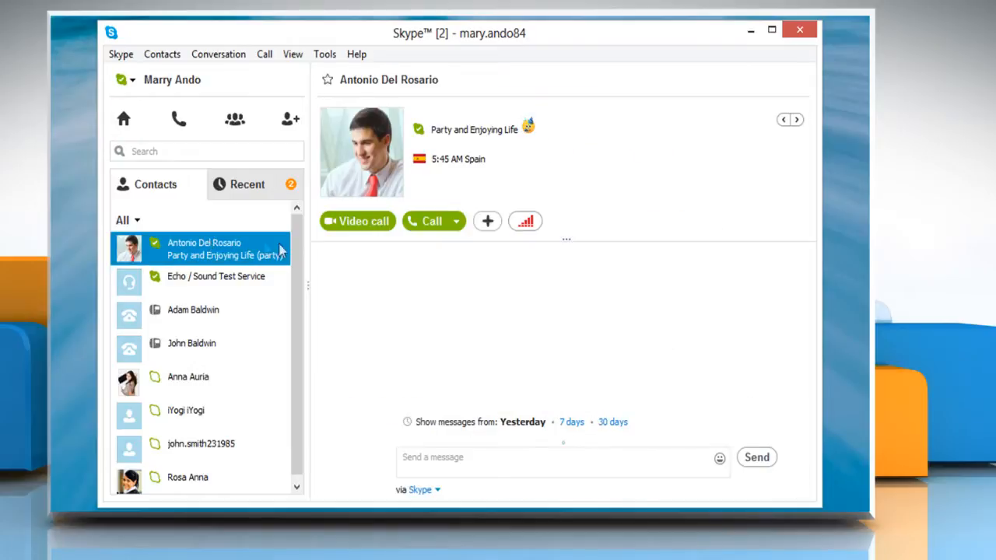
{"action": "mouse_move", "coordinate": [433, 226]}
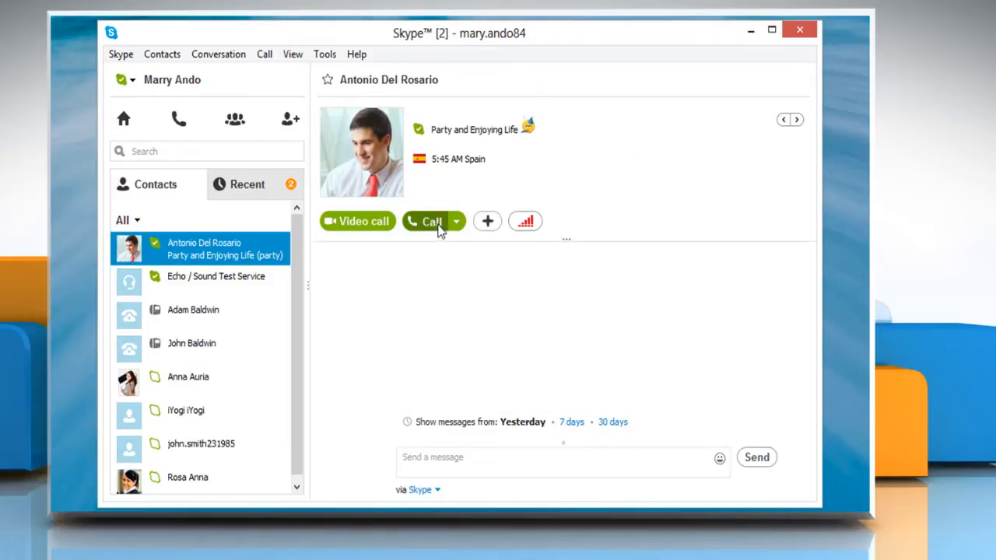
{"action": "left_click", "coordinate": [429, 221]}
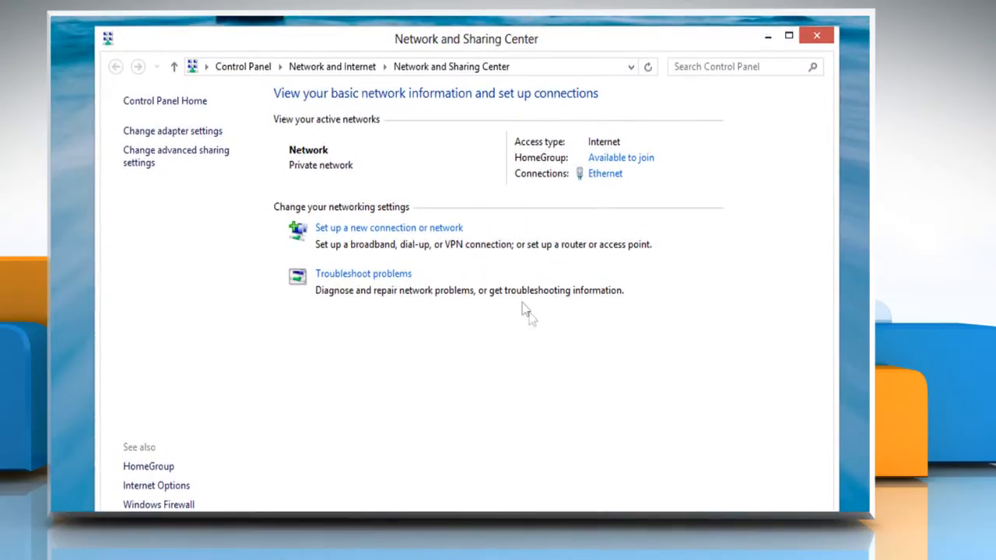
Step: Confirm in Network and Sharing Center that the Ethernet network shows Internet access
{"action": "left_click", "coordinate": [603, 172]}
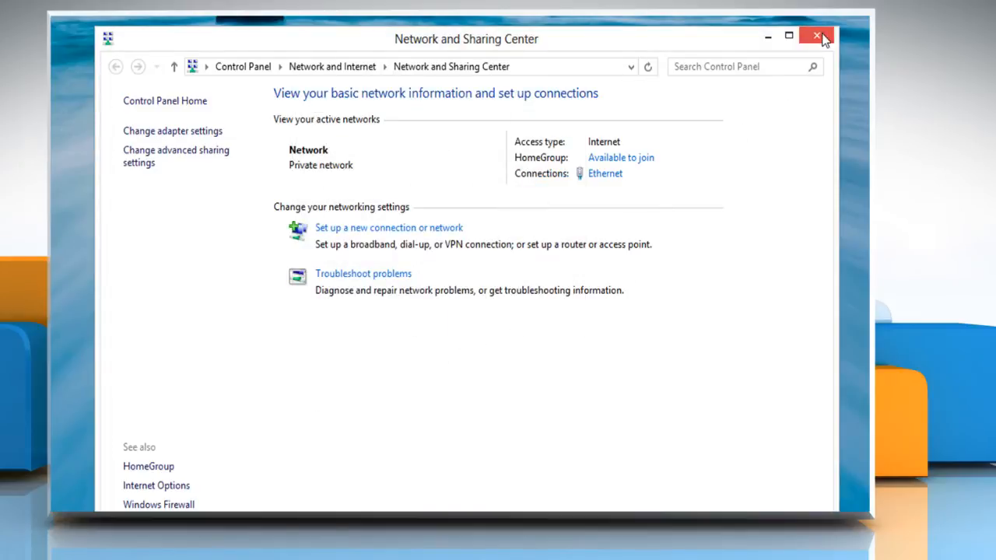
{"action": "left_click", "coordinate": [817, 36]}
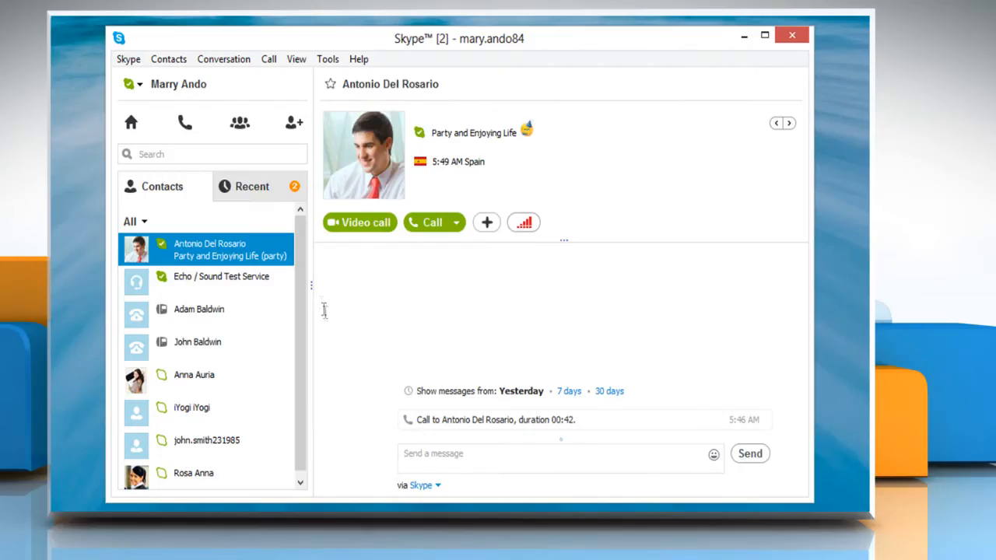
{"action": "left_click", "coordinate": [426, 222]}
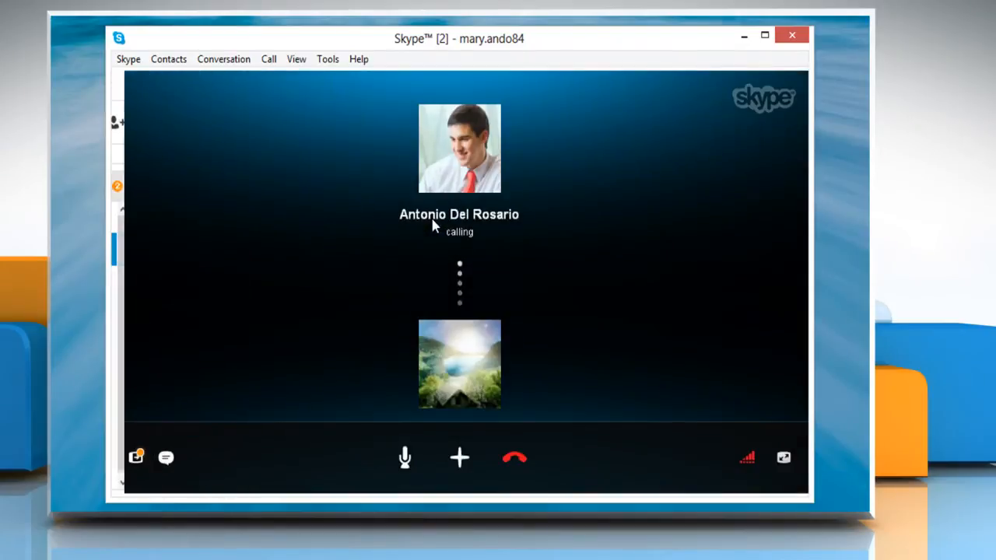